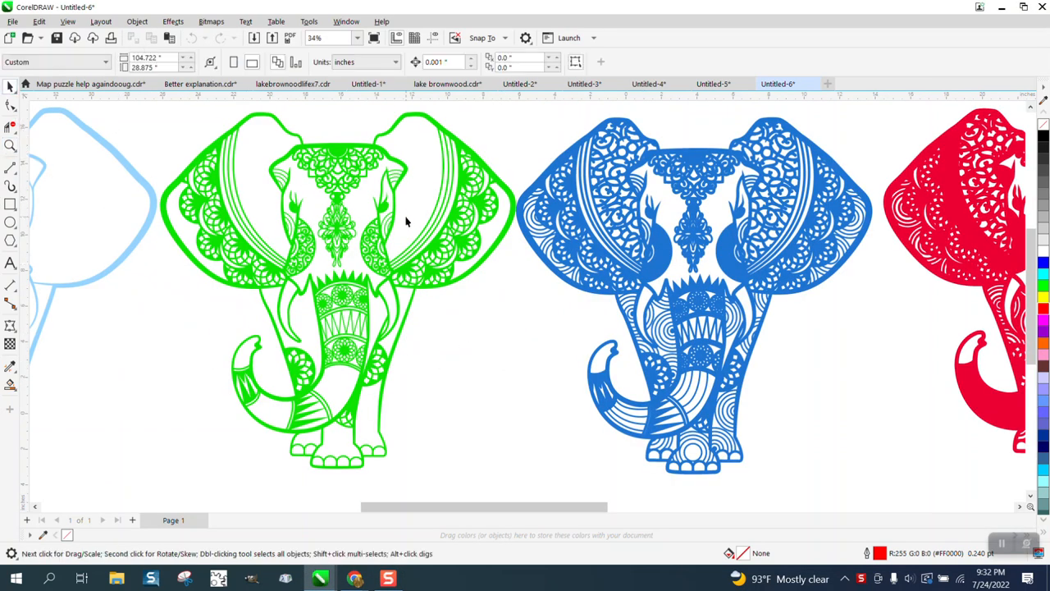
{"action": "mouse_move", "coordinate": [358, 276]}
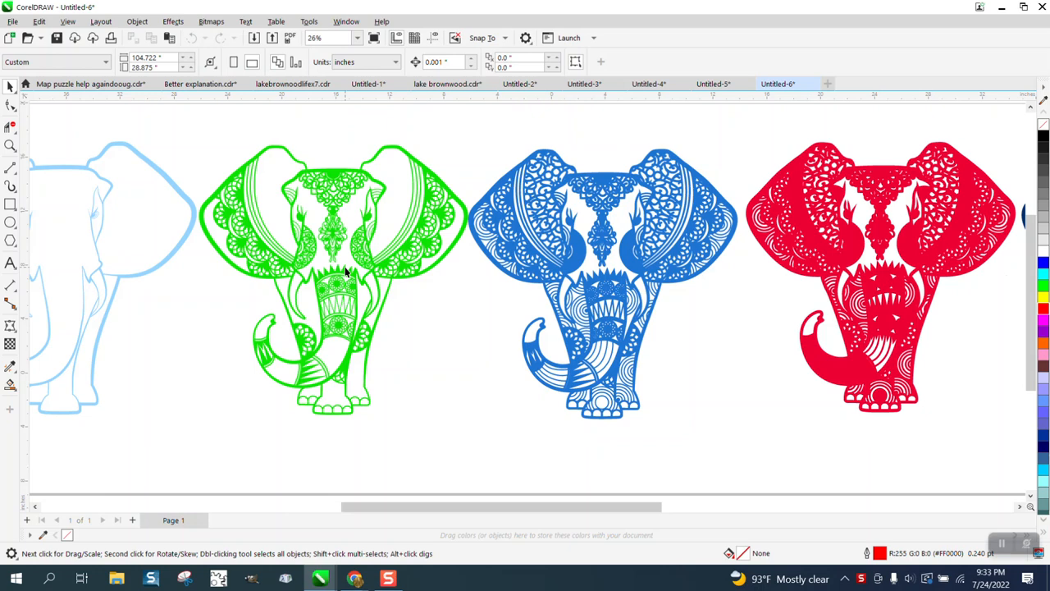
{"action": "mouse_move", "coordinate": [138, 90]}
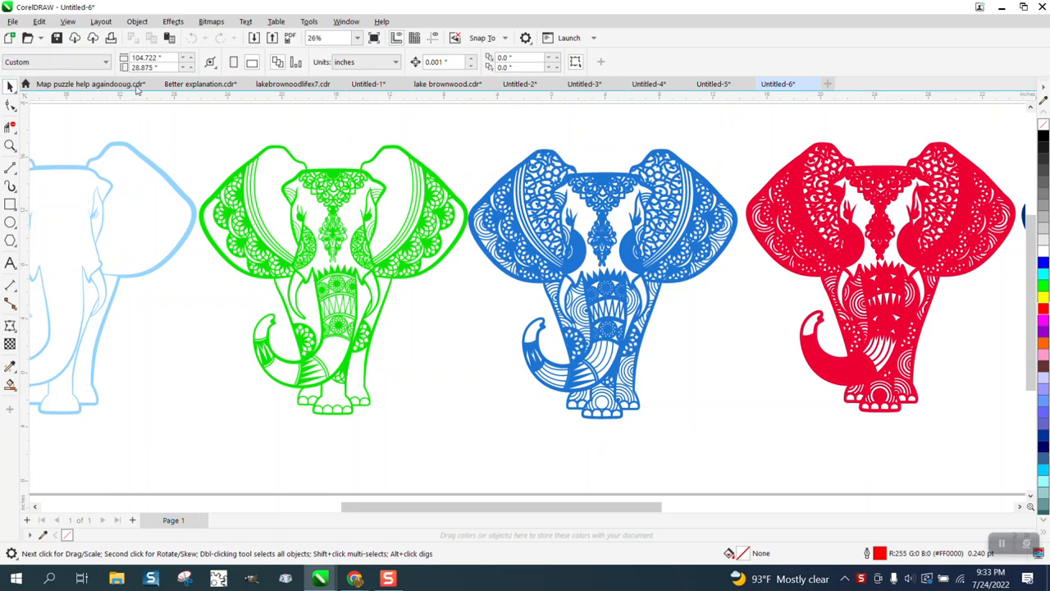
Switch the view to Wireframe and zoom in on the elephant mandala layers.
{"action": "left_click", "coordinate": [69, 21]}
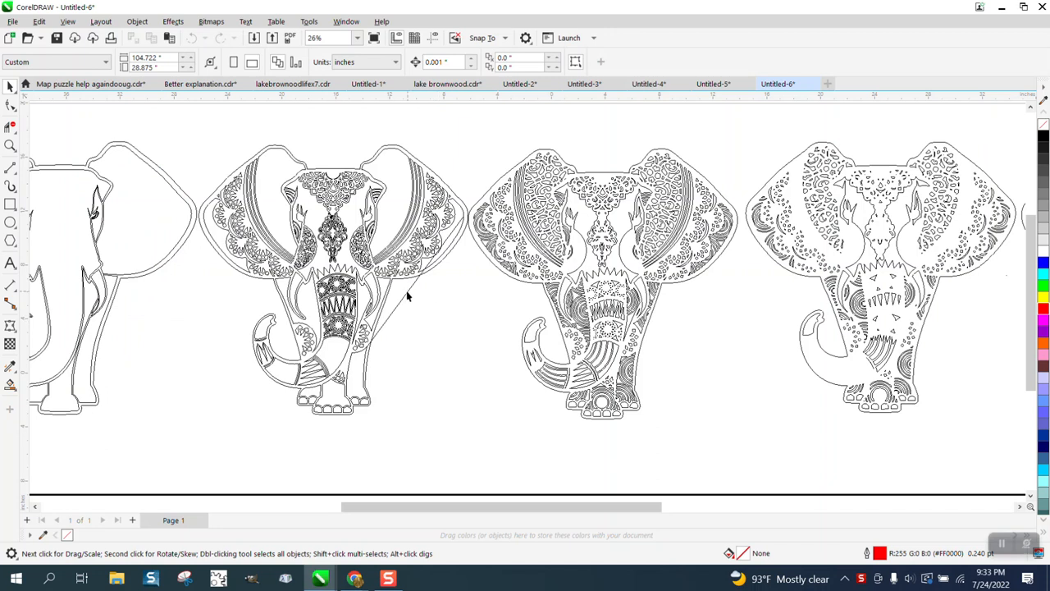
{"action": "mouse_move", "coordinate": [401, 307]}
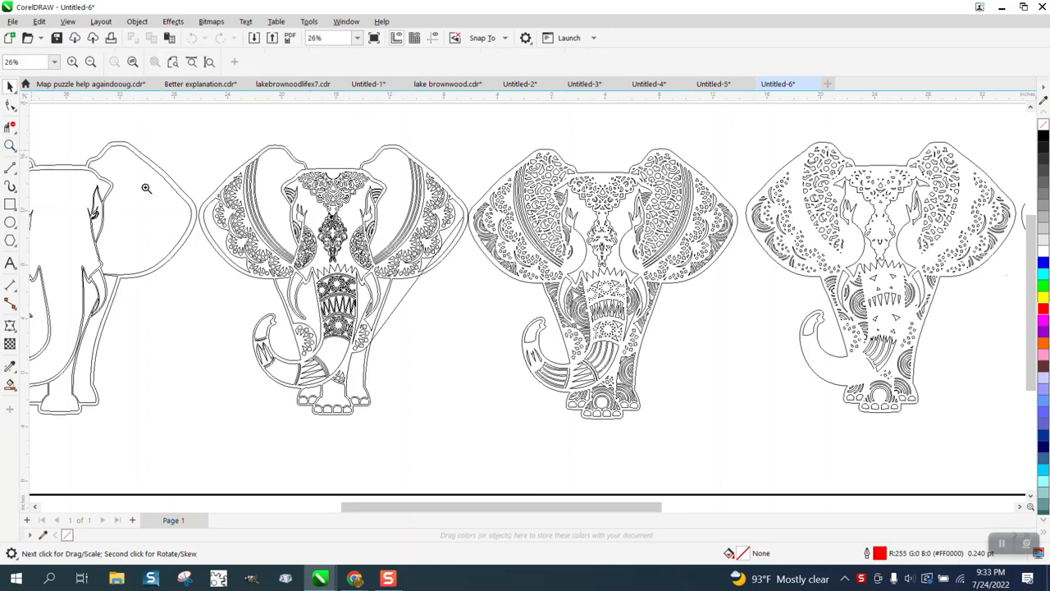
{"action": "left_click", "coordinate": [146, 187]}
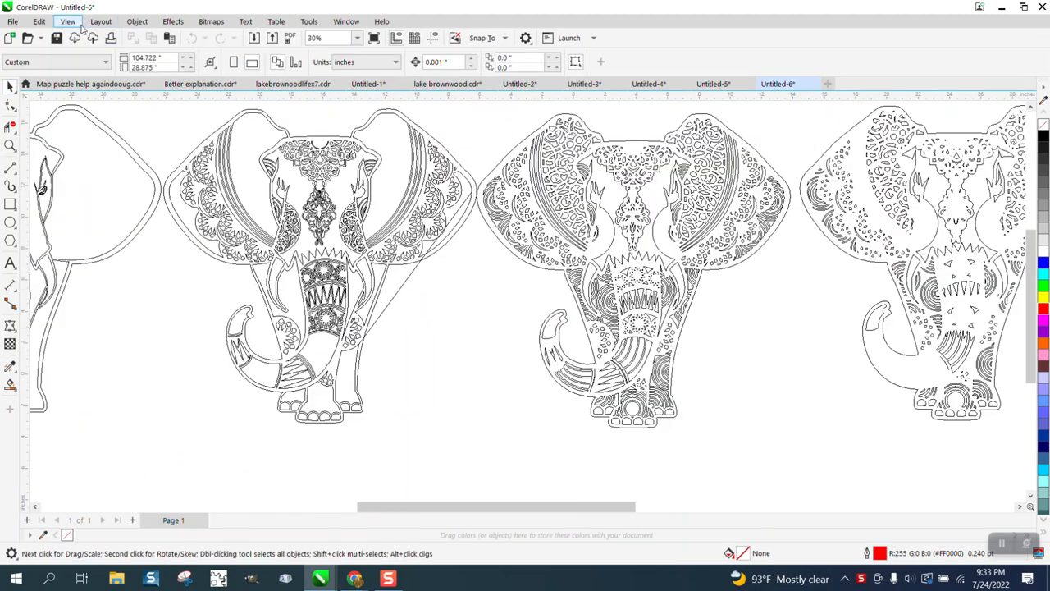
Return the display mode to Normal so the elephants show their filled colours again.
{"action": "left_click", "coordinate": [69, 21]}
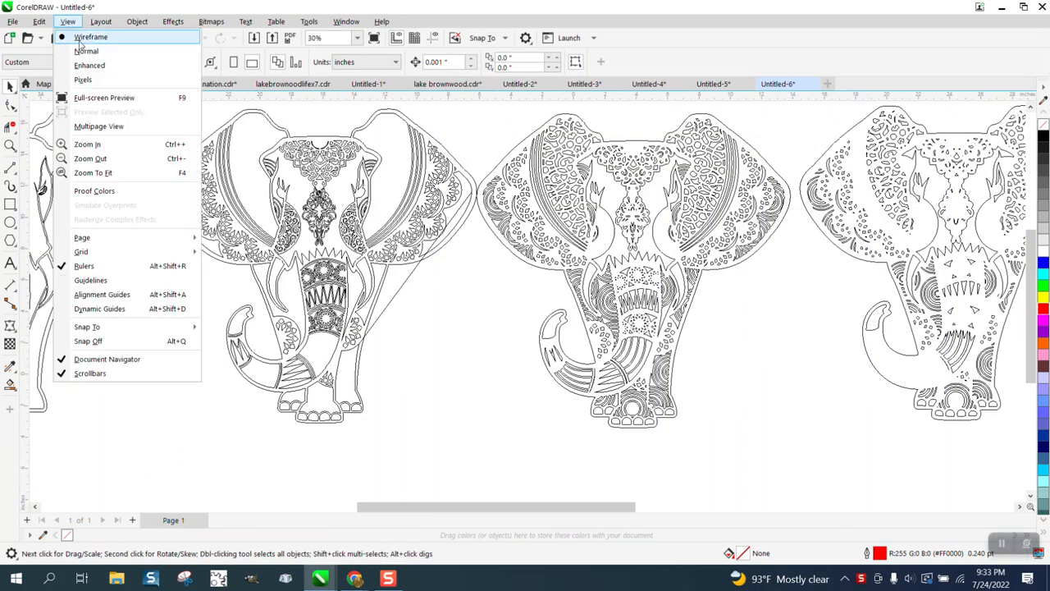
{"action": "left_click", "coordinate": [85, 51]}
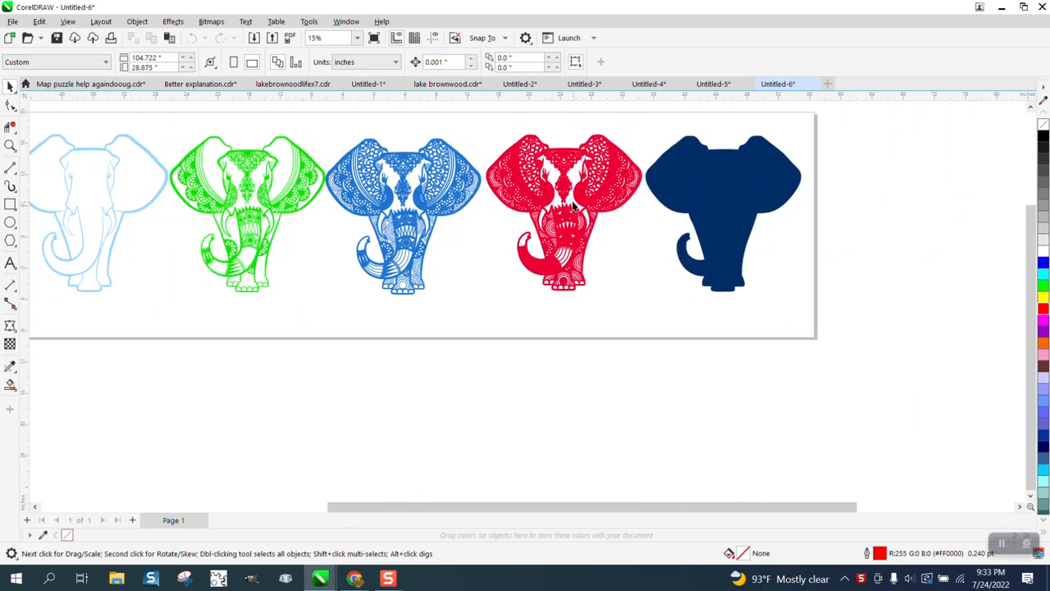
{"action": "mouse_move", "coordinate": [246, 169]}
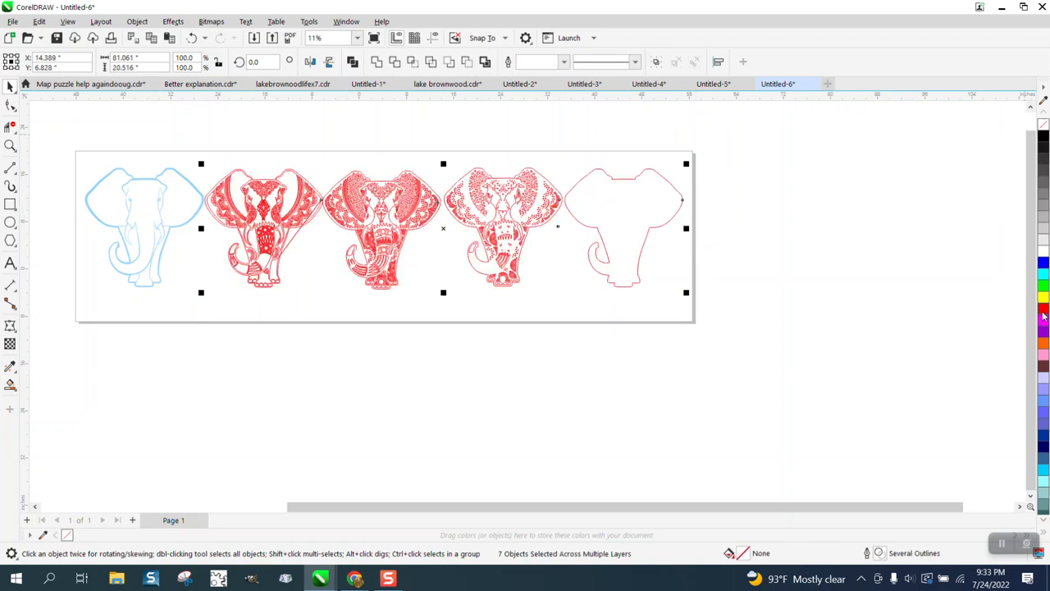
Set the selected elephant outlines to Hairline width from the property bar.
{"action": "left_click", "coordinate": [564, 62]}
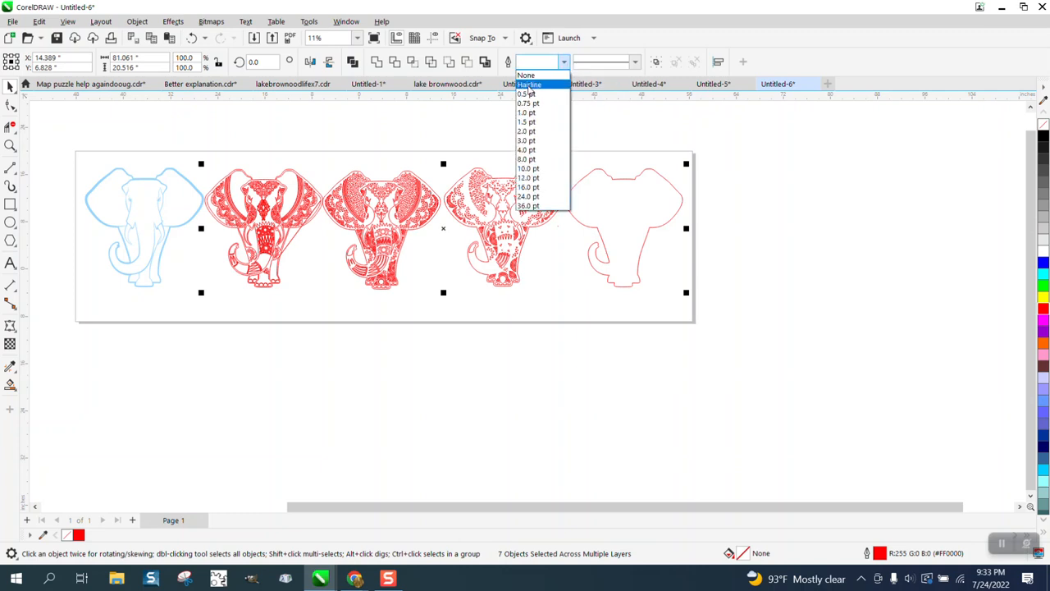
{"action": "left_click", "coordinate": [528, 84]}
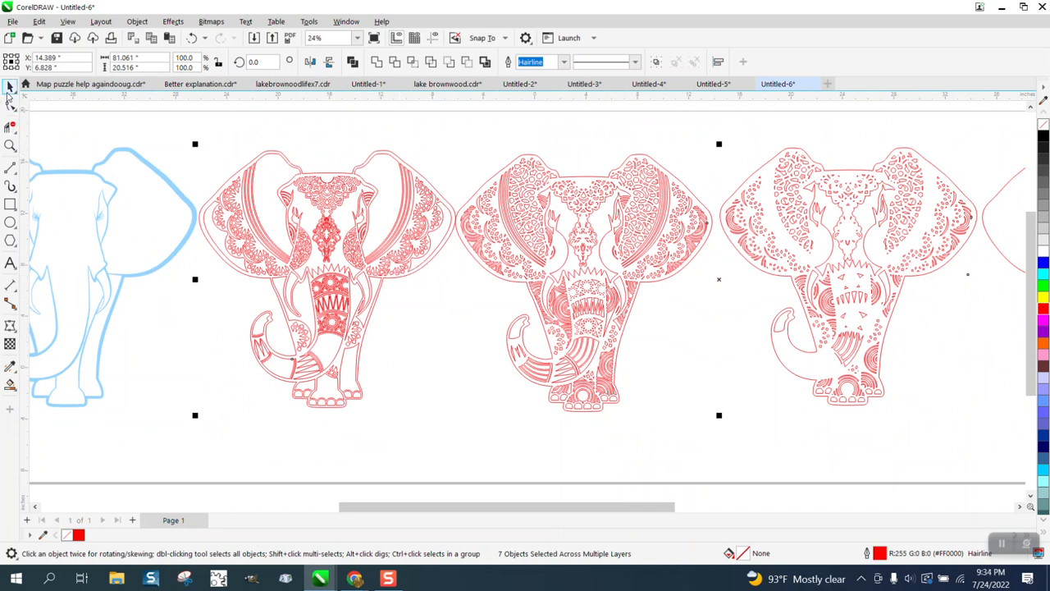
{"action": "mouse_move", "coordinate": [221, 125]}
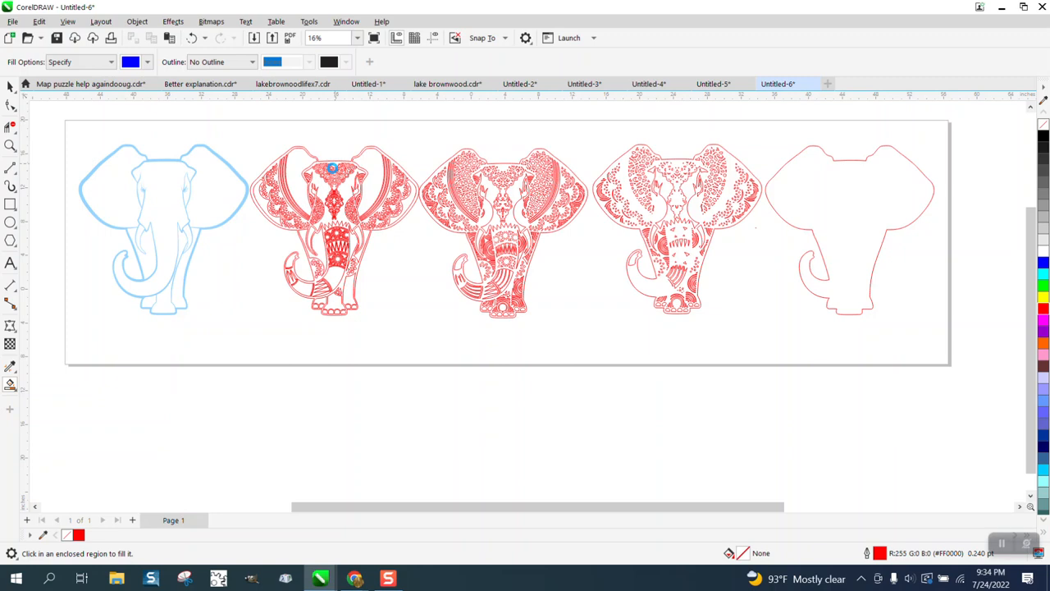
Give the duplicated elephant a red hairline outline via Outline Pen and move the copy right.
{"action": "left_click", "coordinate": [332, 169]}
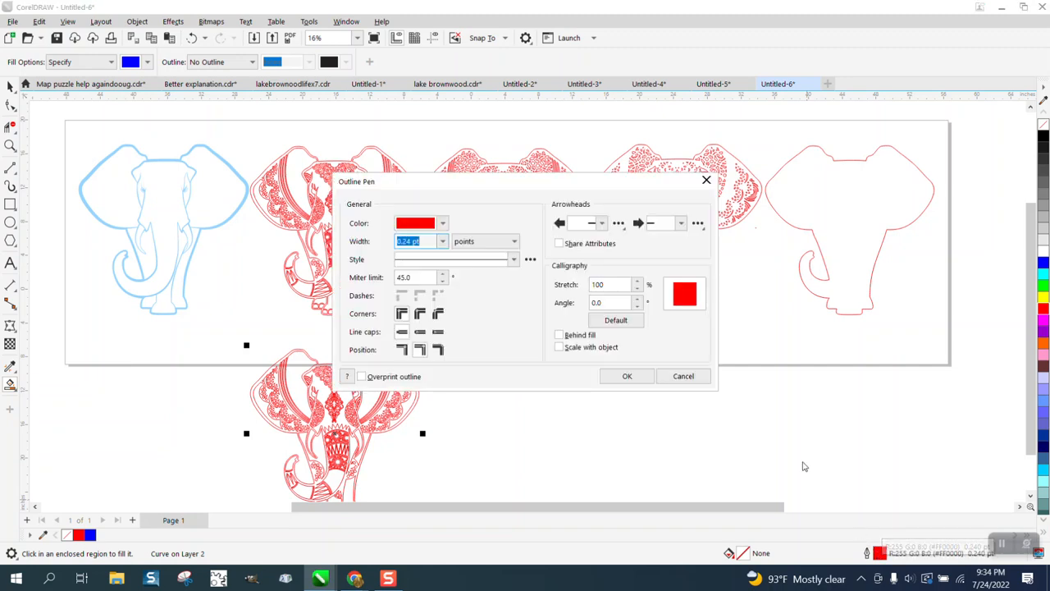
{"action": "left_click", "coordinate": [443, 240]}
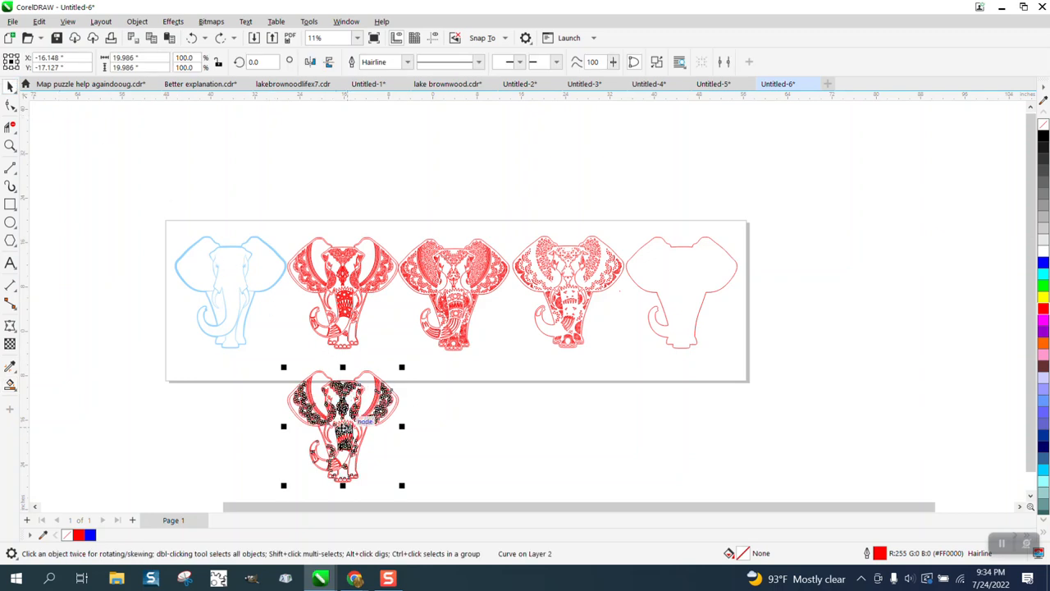
{"action": "left_click_drag", "start_coordinate": [342, 426], "coordinate": [852, 430]}
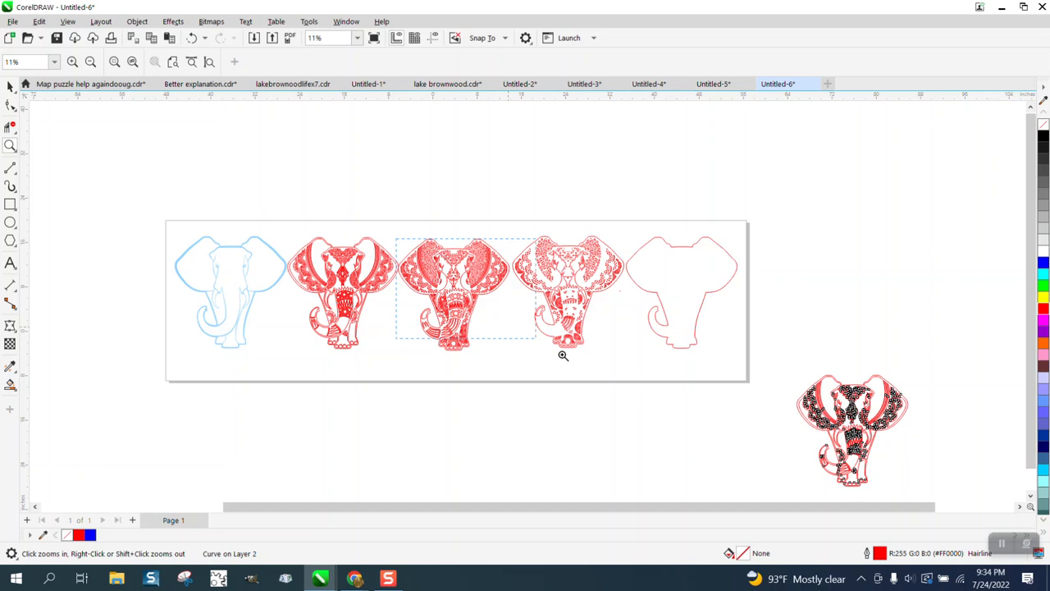
Zoom in on the middle elephant layers and scroll down to the copies below the page.
{"action": "left_click", "coordinate": [564, 355]}
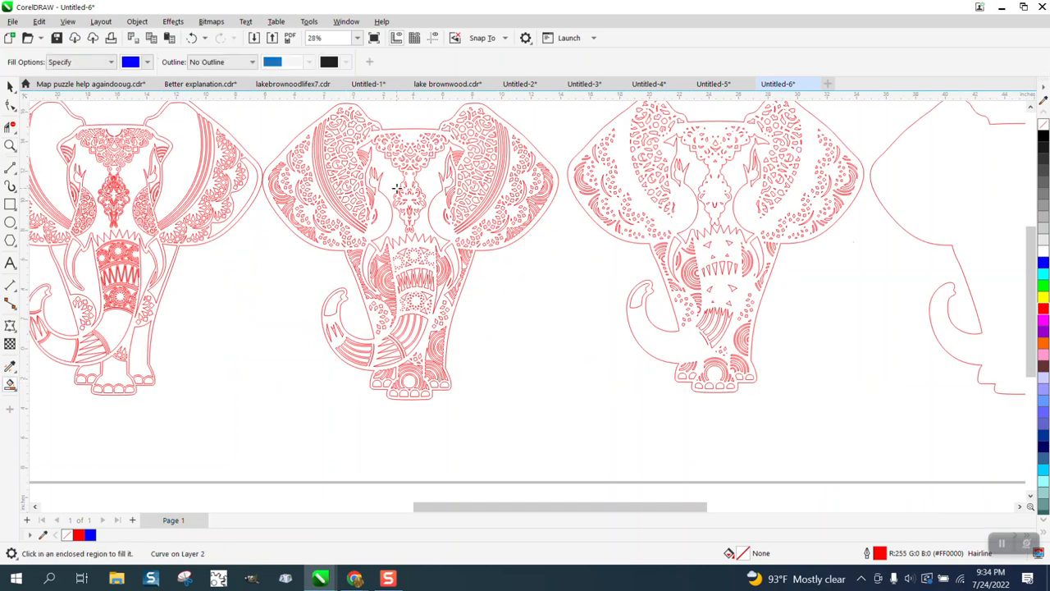
{"action": "left_click", "coordinate": [407, 181]}
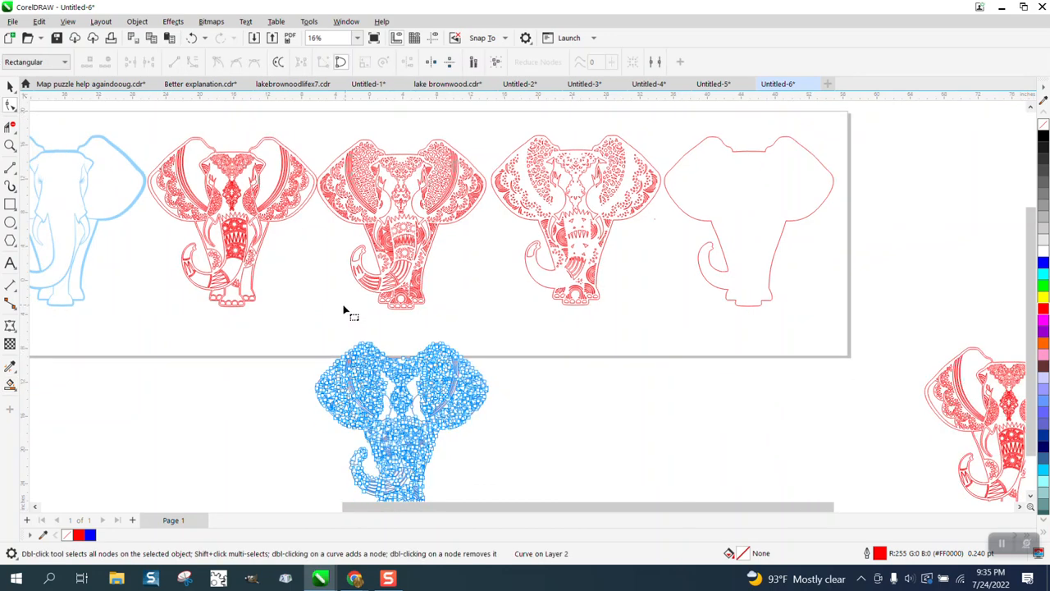
{"action": "scroll", "scroll_direction": "down", "scroll_amount": 3}
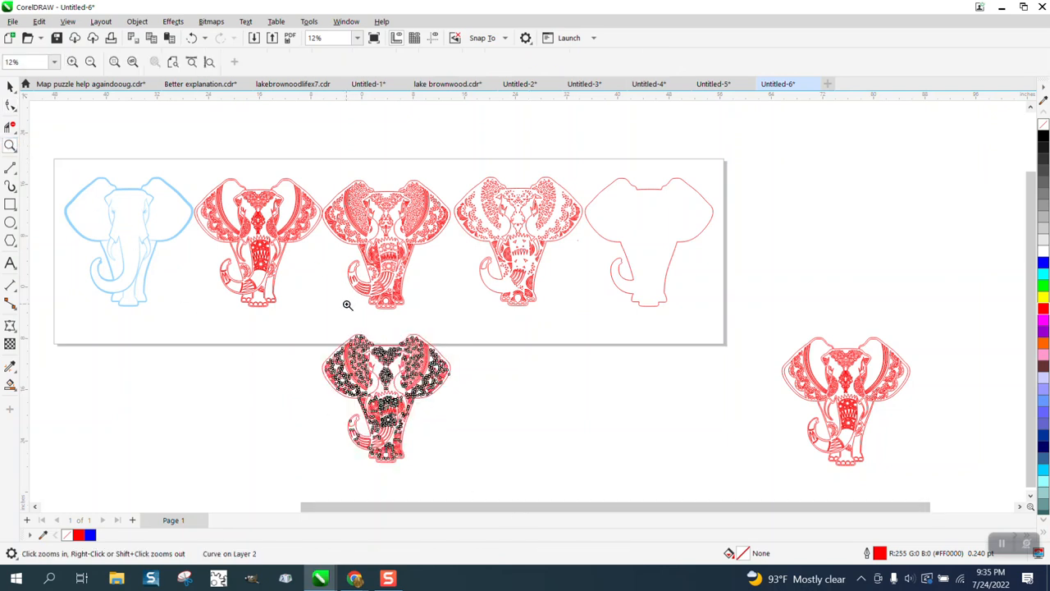
Give the elephant copy below the page a red Hairline outline.
{"action": "left_click", "coordinate": [386, 399]}
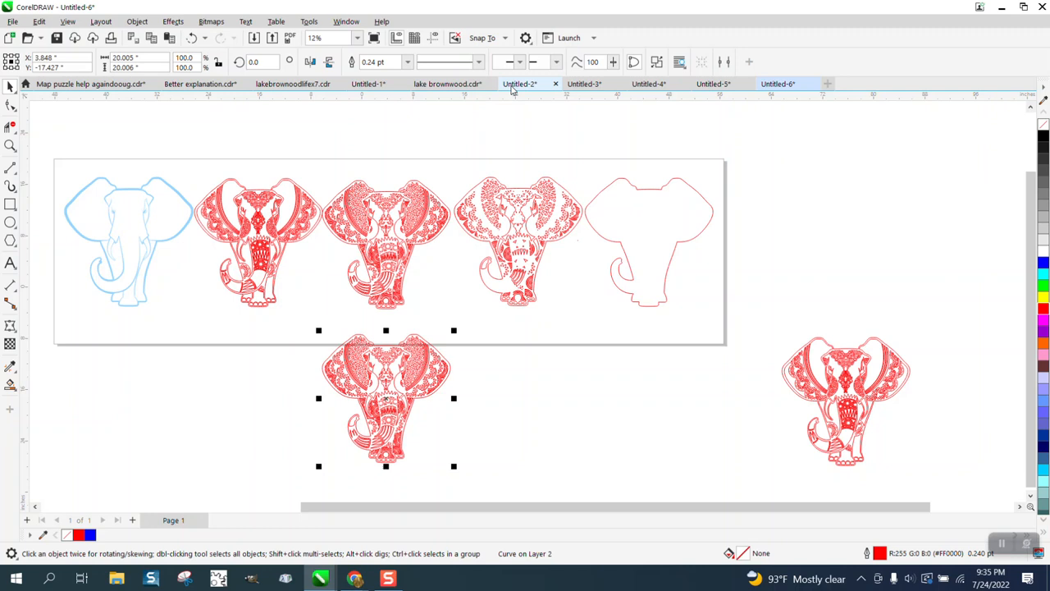
{"action": "left_click", "coordinate": [407, 63]}
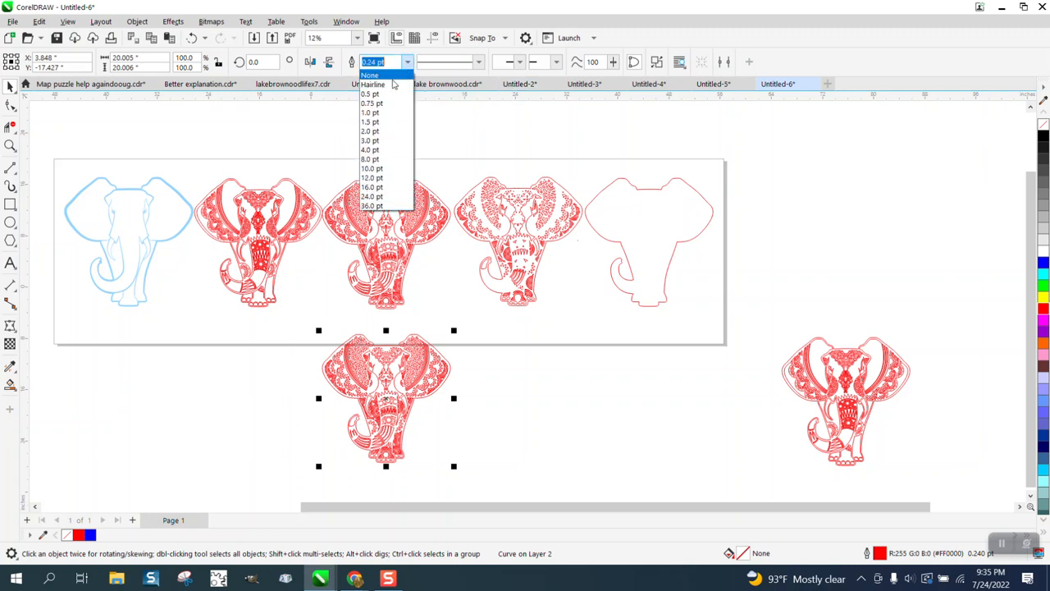
{"action": "left_click", "coordinate": [374, 84]}
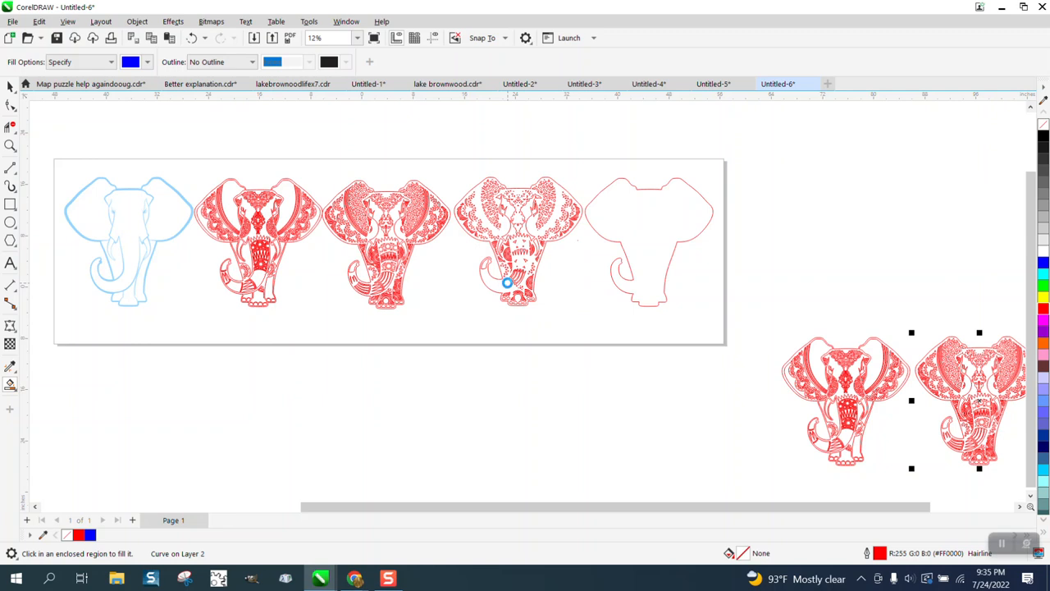
{"action": "mouse_move", "coordinate": [504, 285]}
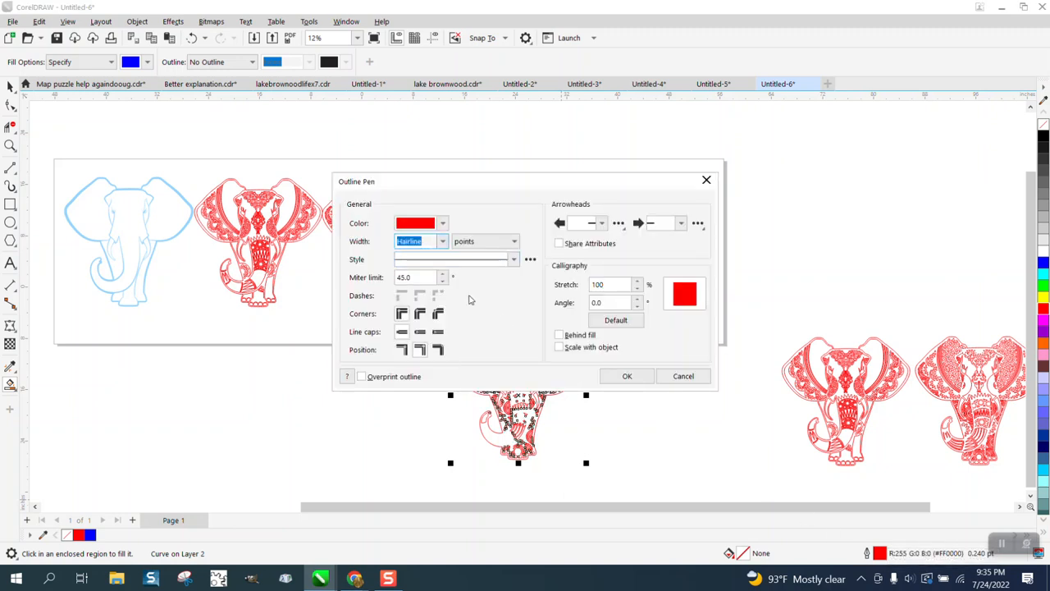
{"action": "left_click", "coordinate": [627, 375]}
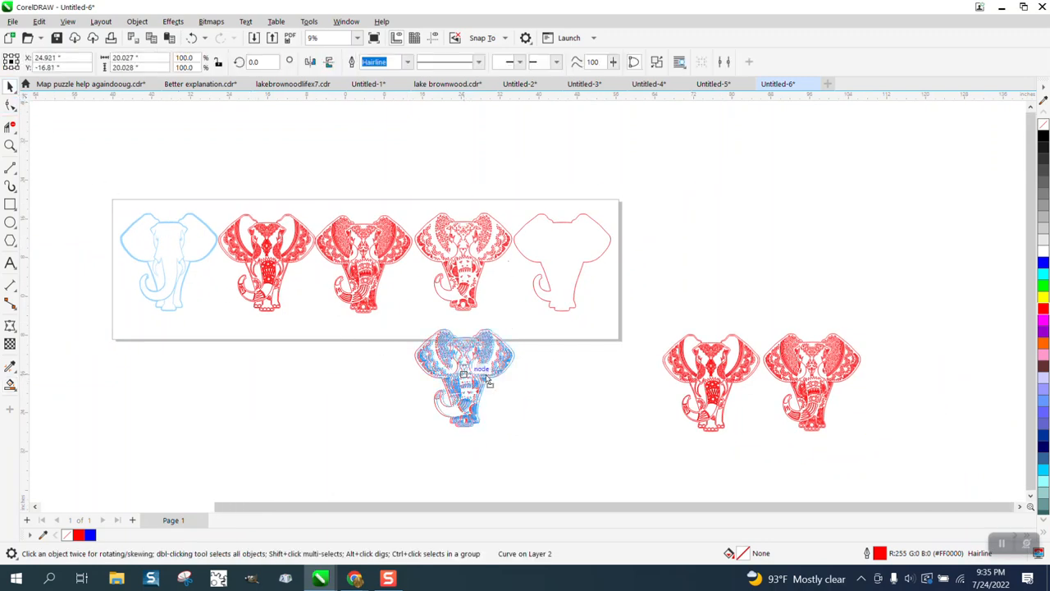
Move the selected elephant layer into the row and zoom in on its double-line edge.
{"action": "left_click_drag", "start_coordinate": [462, 381], "coordinate": [911, 381]}
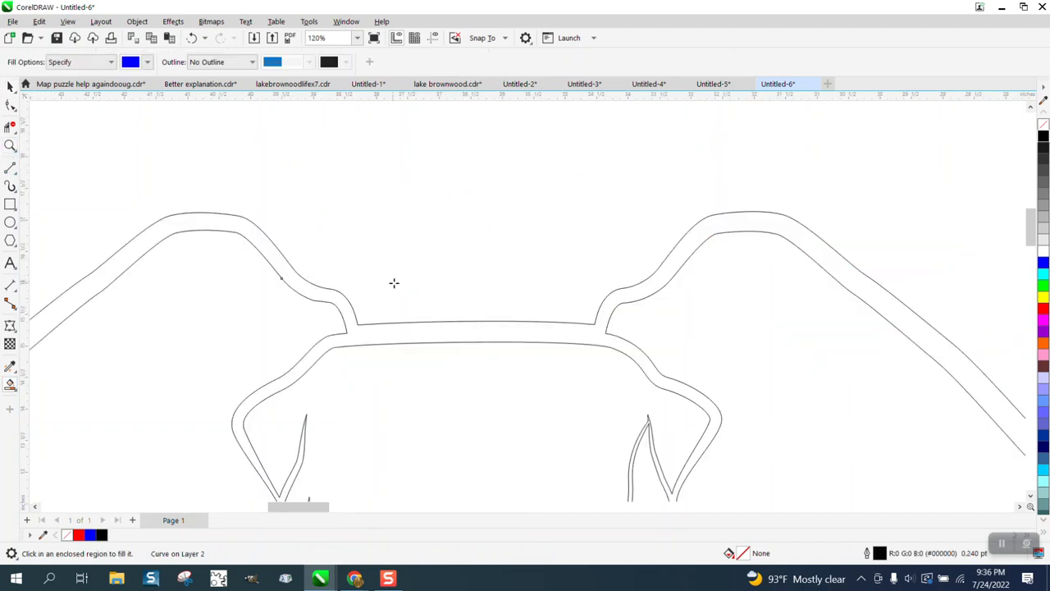
{"action": "left_click", "coordinate": [349, 276]}
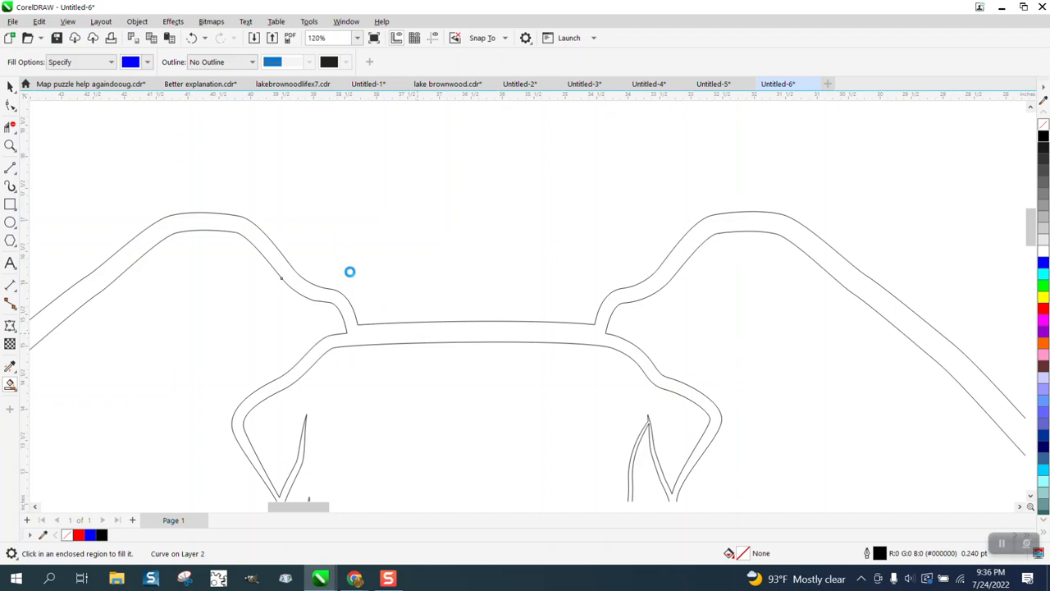
{"action": "mouse_move", "coordinate": [350, 269]}
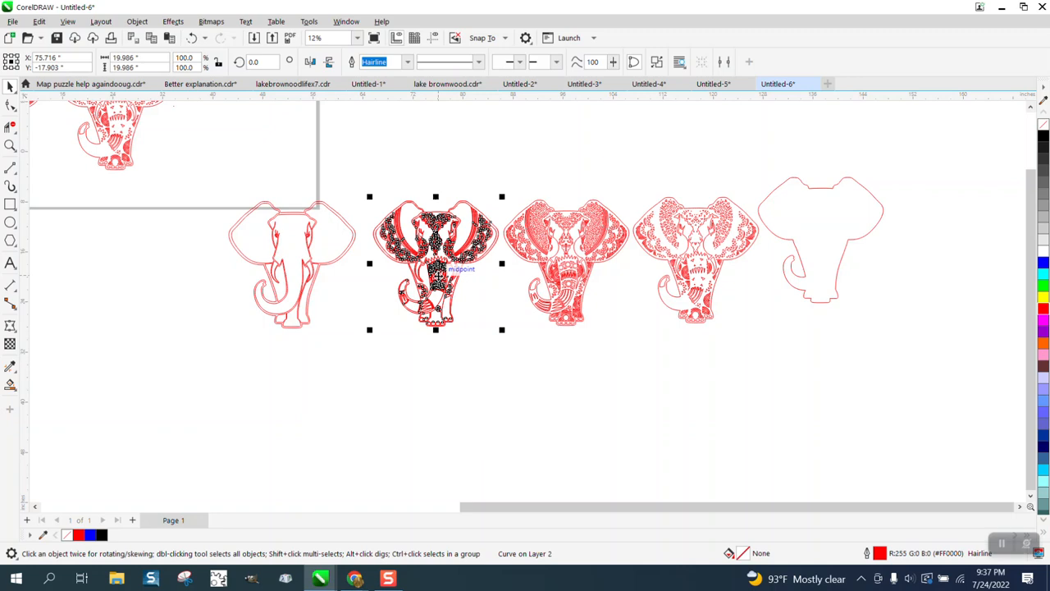
Reposition the elephant, then drag its small central piece up out of the design.
{"action": "left_click_drag", "start_coordinate": [435, 263], "coordinate": [172, 357]}
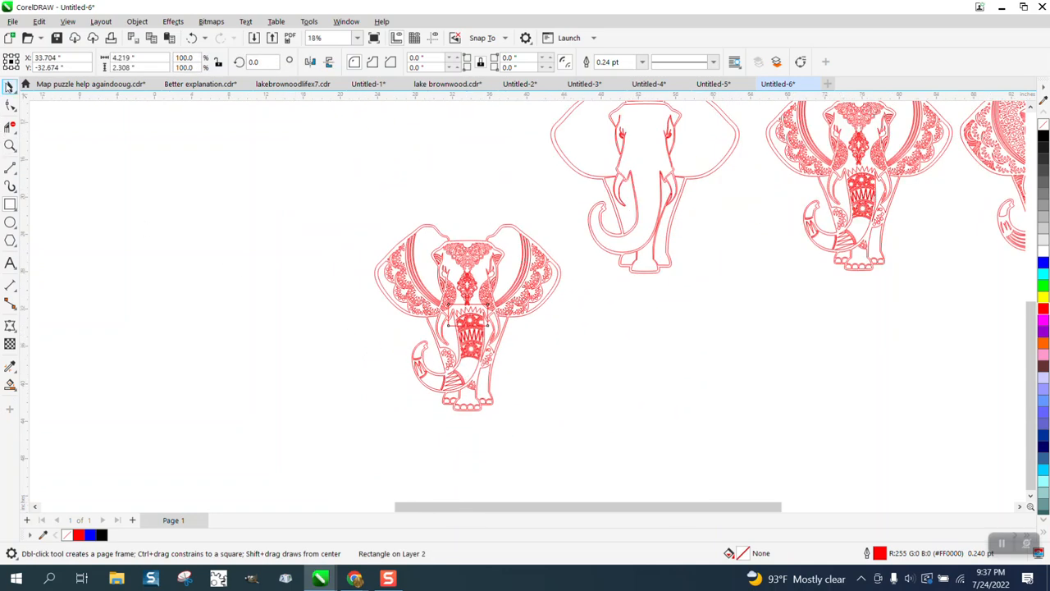
{"action": "left_click", "coordinate": [468, 312]}
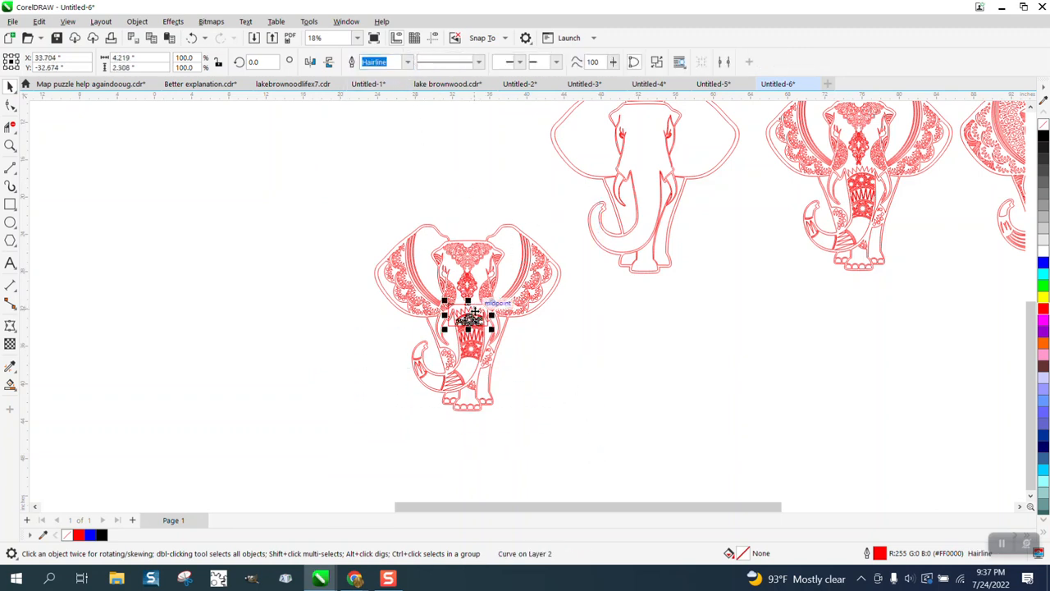
{"action": "left_click_drag", "start_coordinate": [473, 320], "coordinate": [473, 184]}
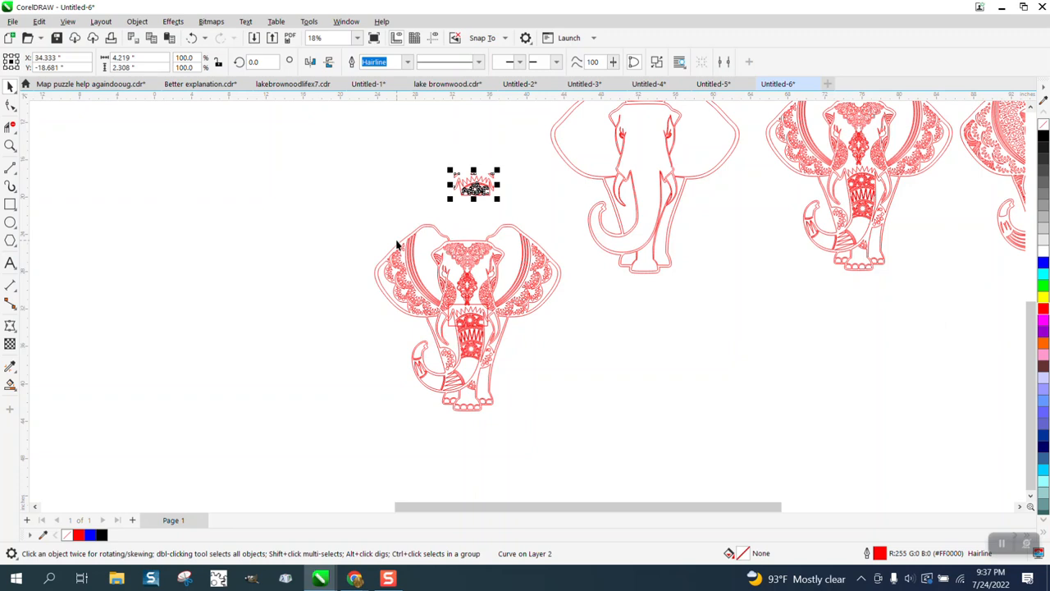
{"action": "left_click", "coordinate": [468, 315]}
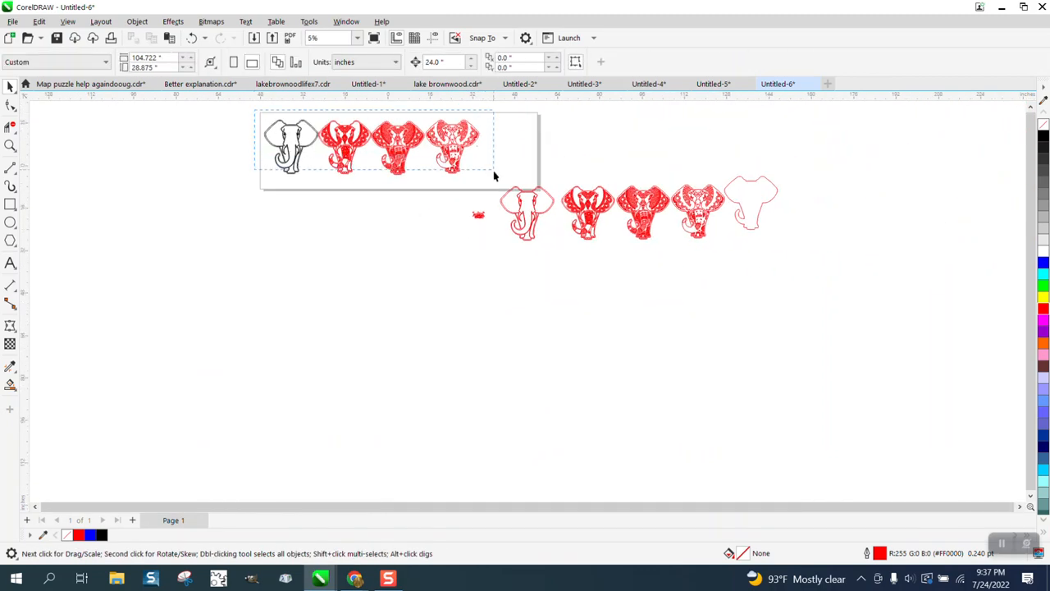
Delete the stray selection, zoom in on the small test piece and back out again.
{"action": "key", "text": "Delete"}
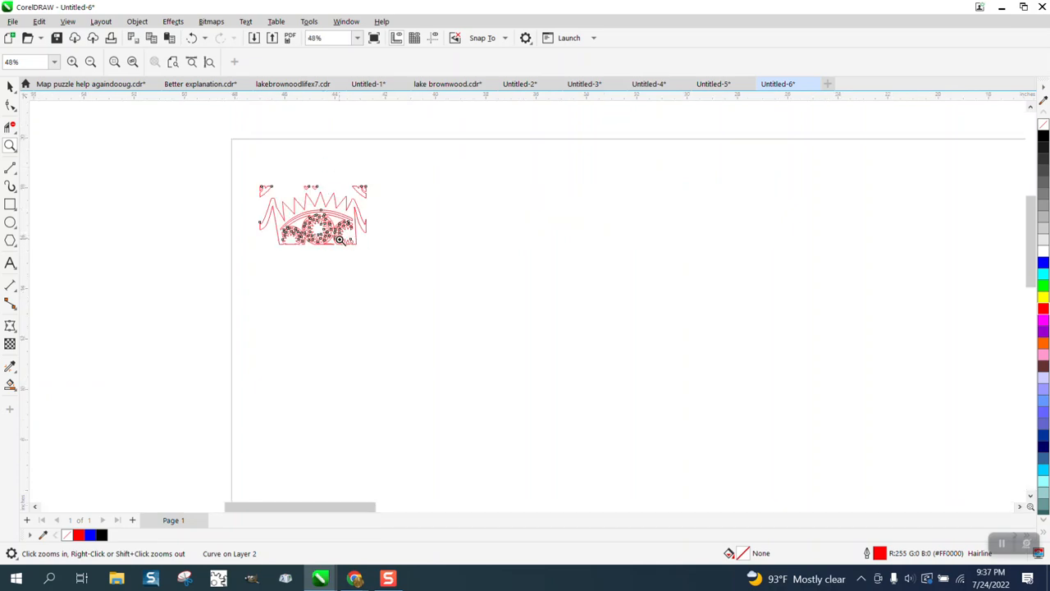
{"action": "left_click", "coordinate": [338, 239]}
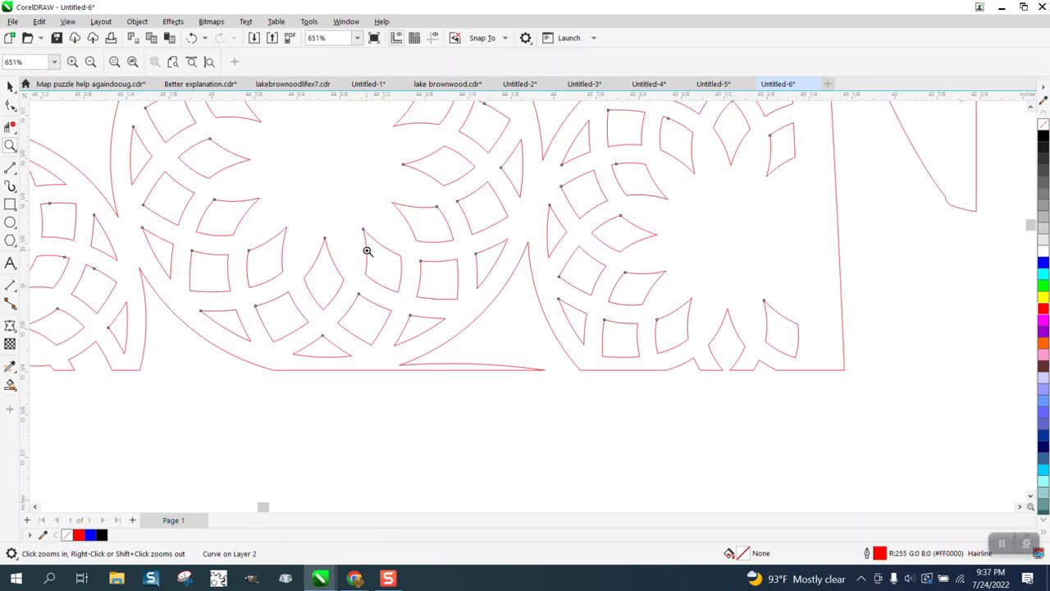
{"action": "right_click", "coordinate": [368, 251]}
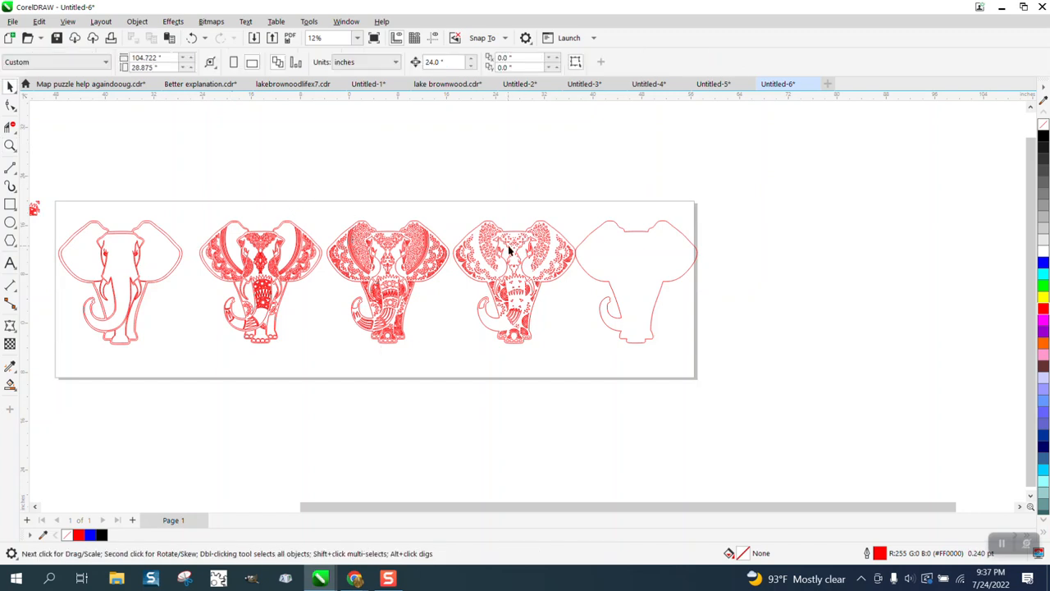
{"action": "left_click", "coordinate": [254, 279]}
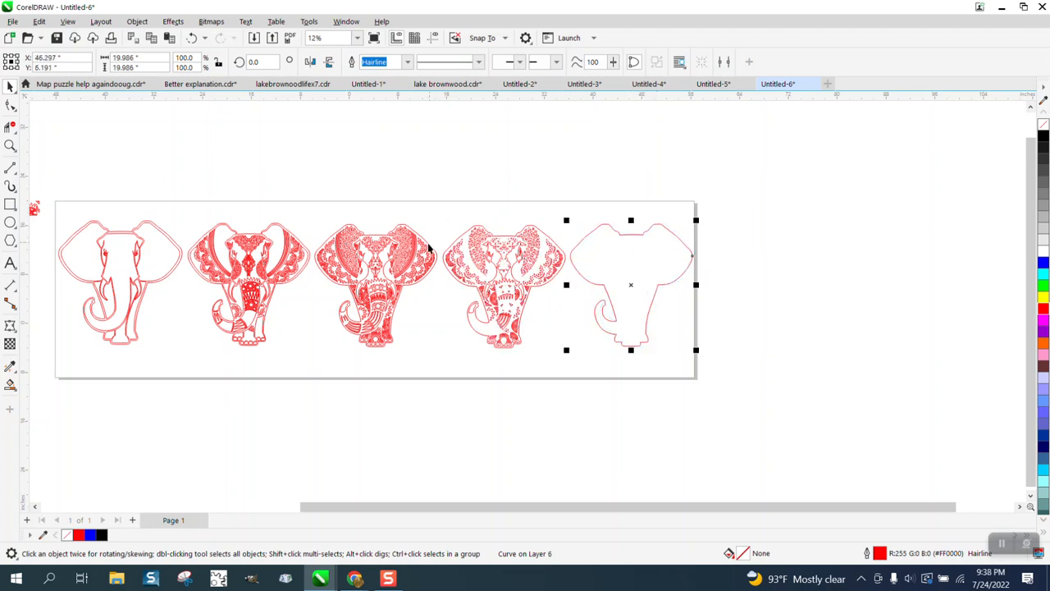
{"action": "mouse_move", "coordinate": [310, 264]}
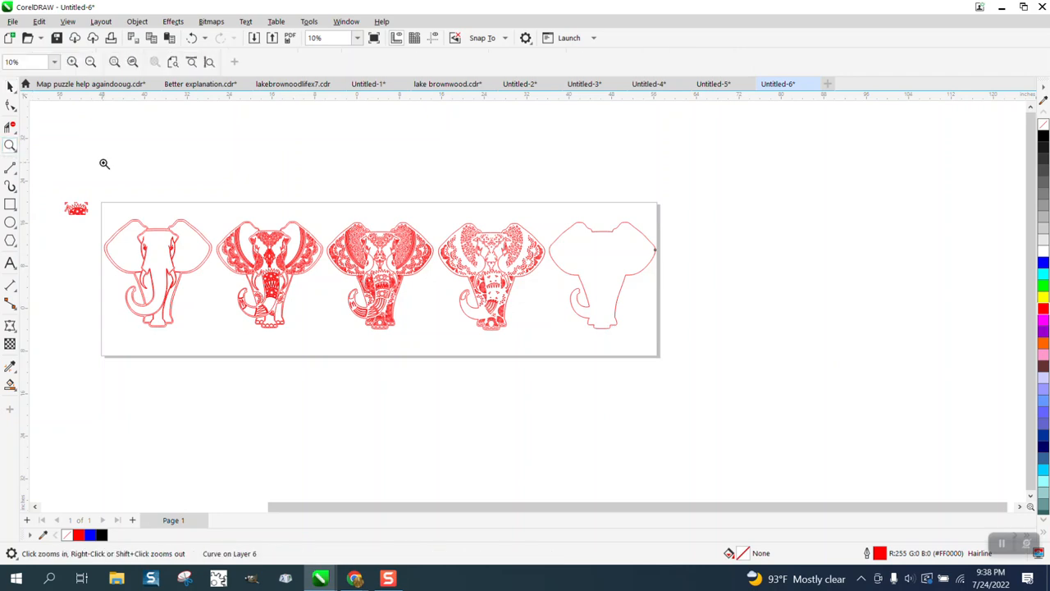
{"action": "left_click", "coordinate": [404, 304]}
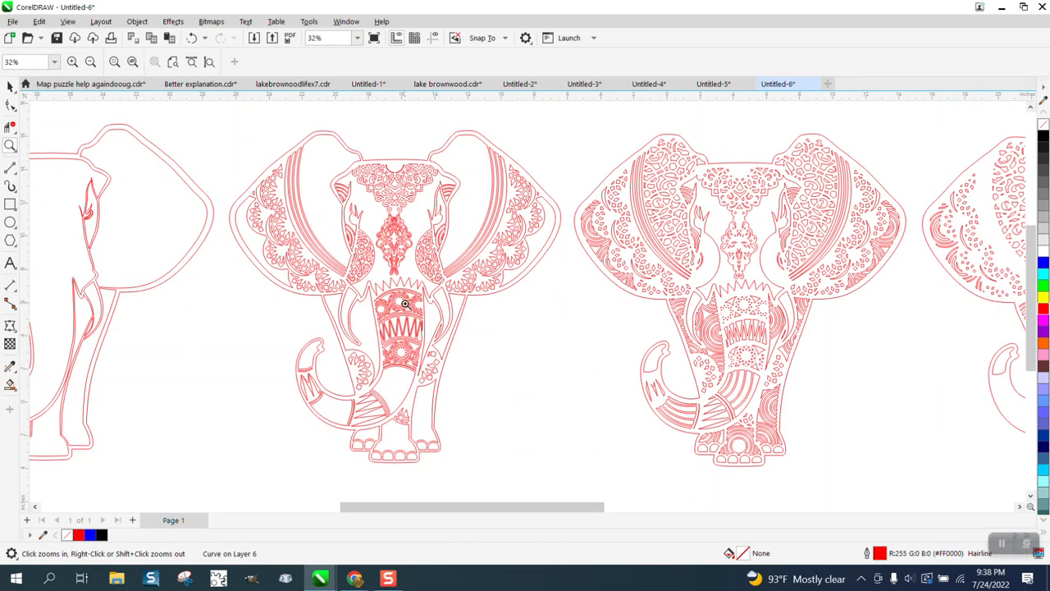